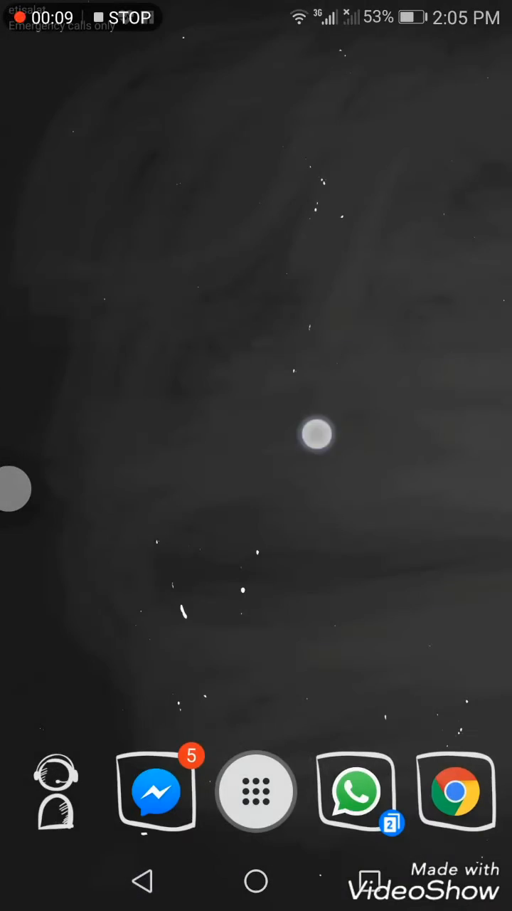
Step: Bring up the full app list and activate its Search apps field
left_click(257, 792)
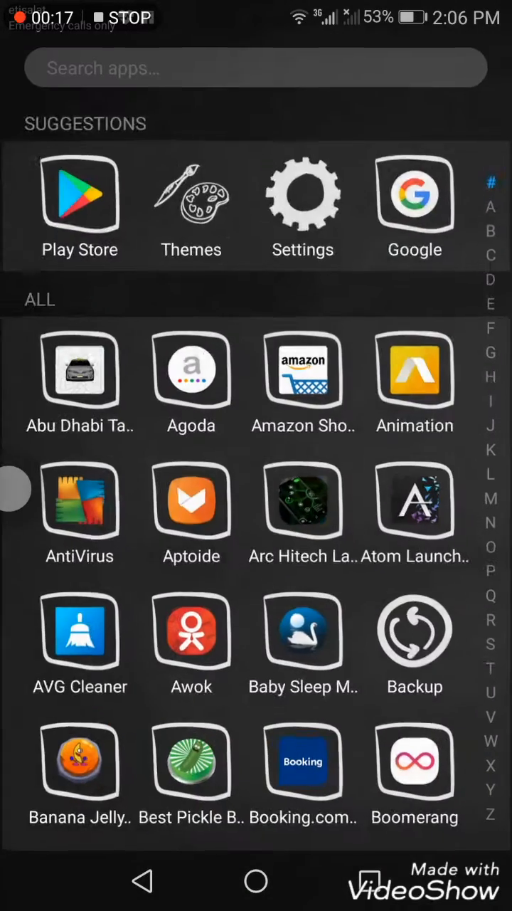
left_click(256, 64)
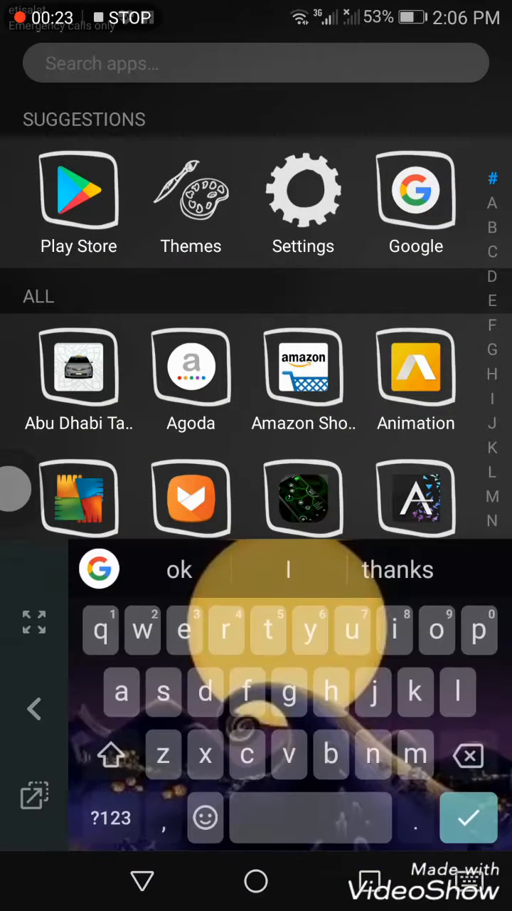
Step: Find Themes by searching 'them', launch it and switch to the Featured catalogue
type("them")
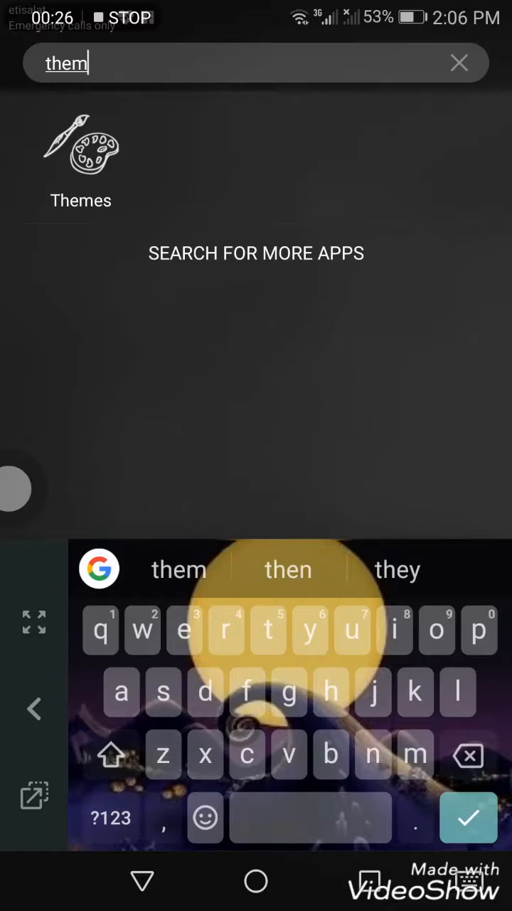
left_click(80, 149)
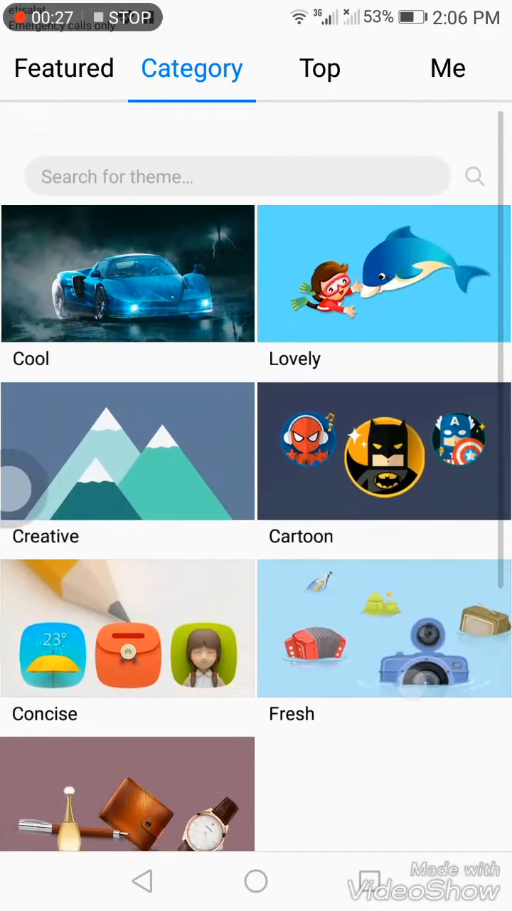
scroll("up", 3)
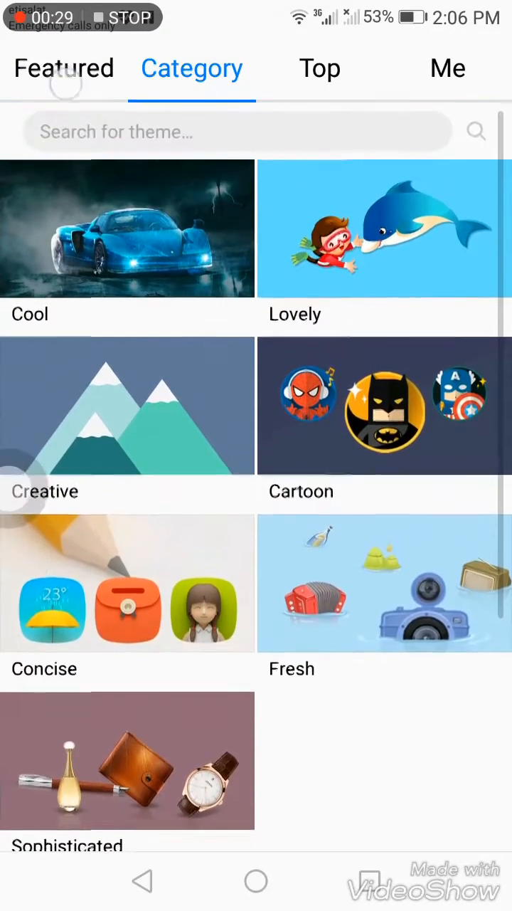
left_click(62, 68)
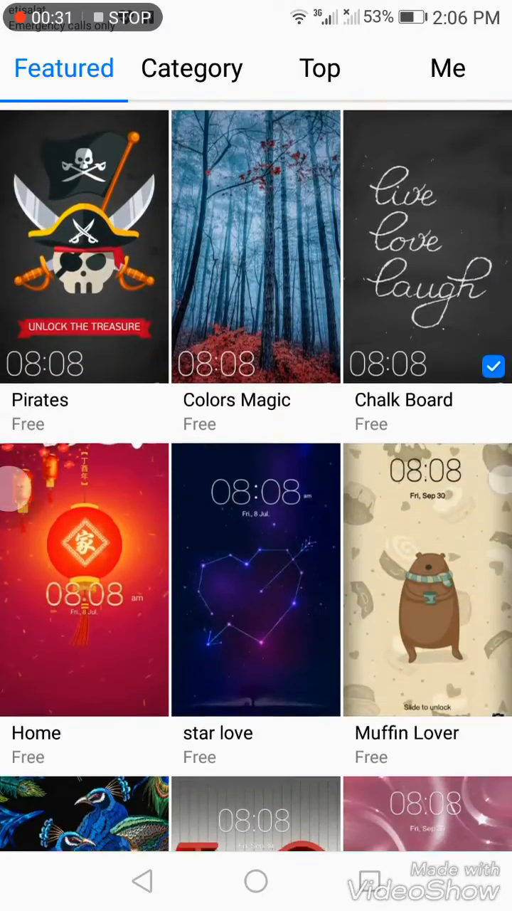
Step: Browse down the featured free themes until Mountain Temple comes into view
scroll("down", 3)
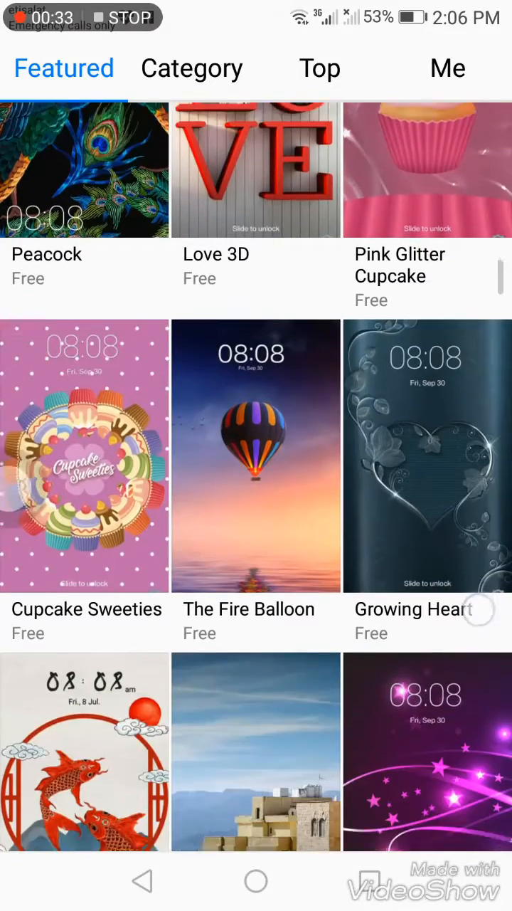
scroll("down", 3)
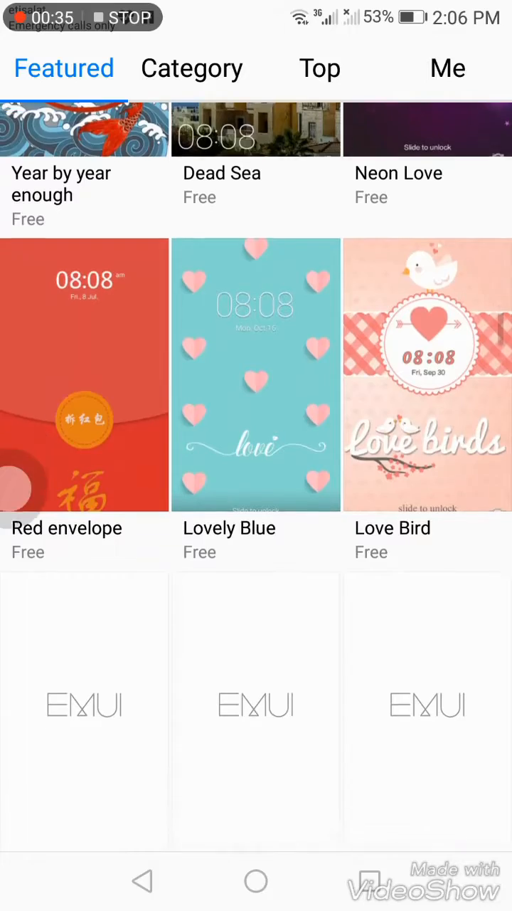
scroll("down", 3)
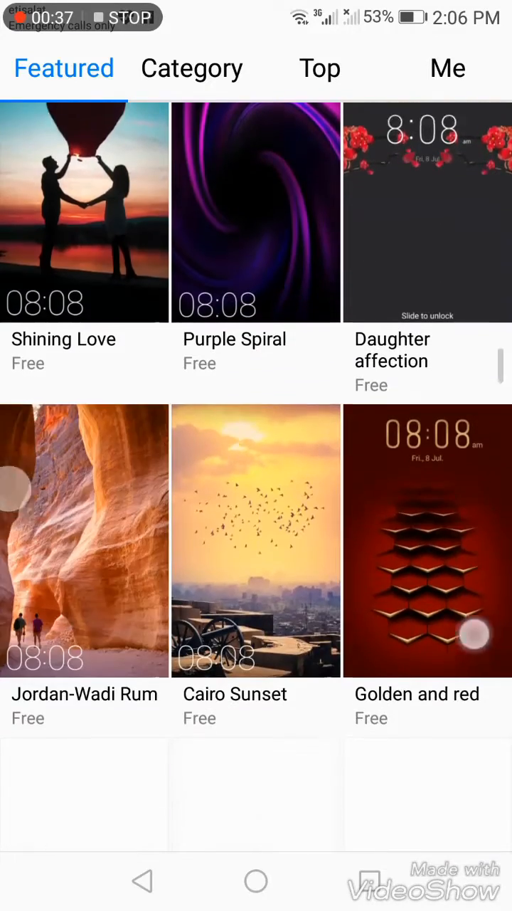
scroll("down", 3)
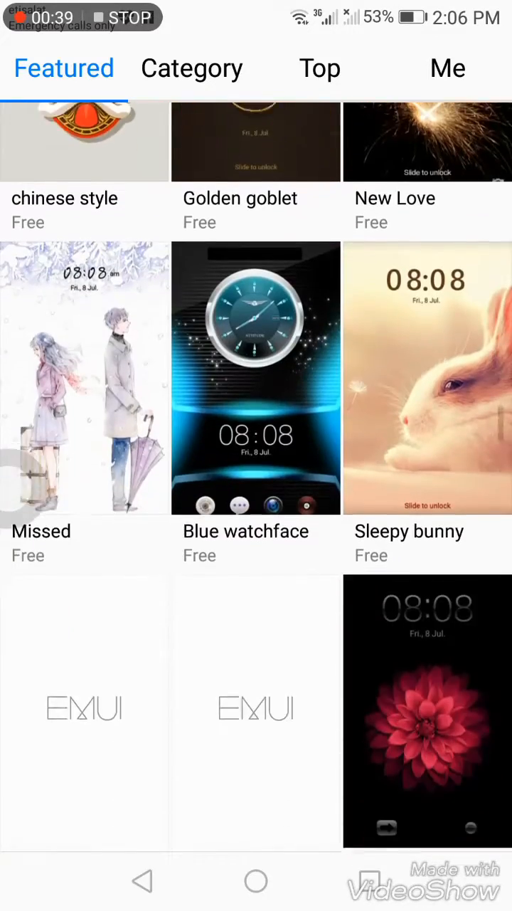
scroll("down", 3)
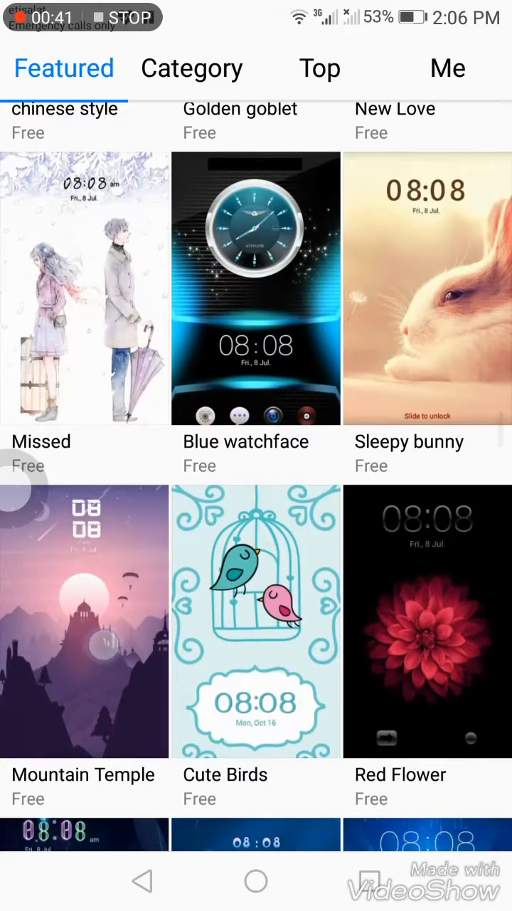
Step: Apply the Mountain Temple theme from its detail page
left_click(84, 620)
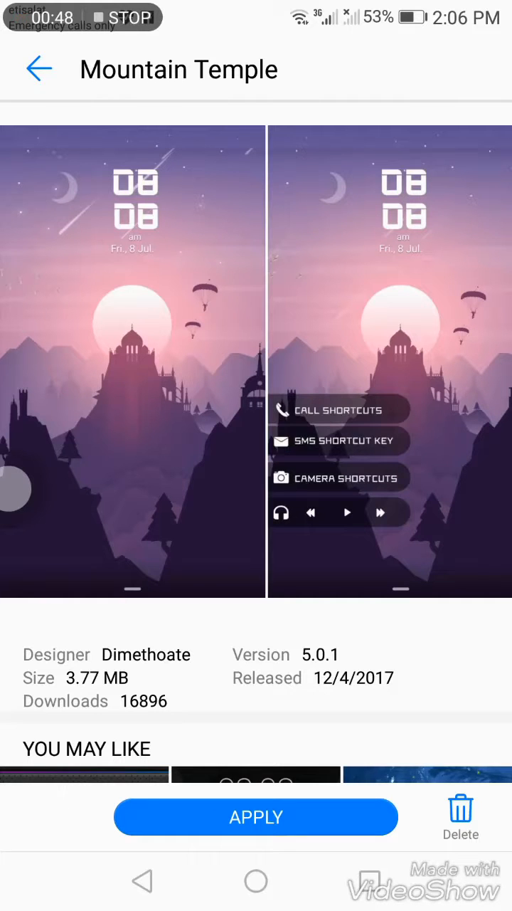
left_click(256, 817)
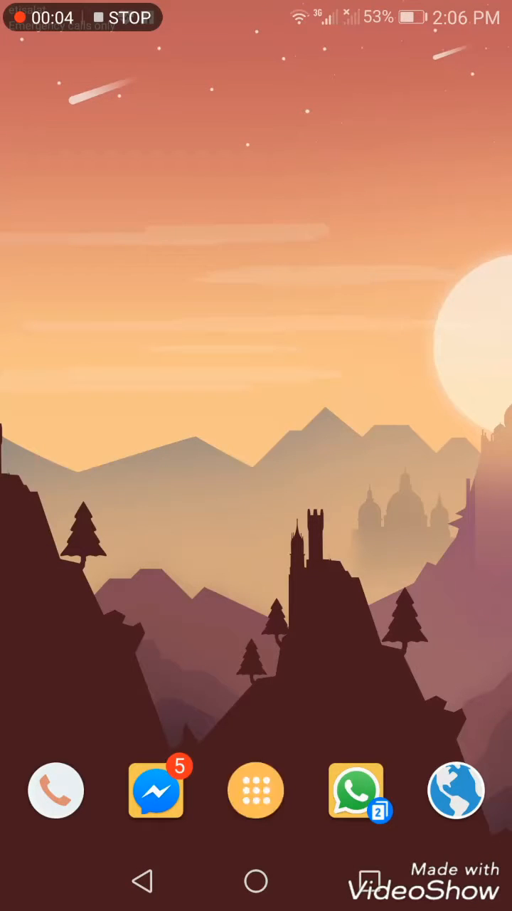
Step: Search the Play Store for 'atom' and follow the atomic launcher suggestion to Black mechanic Atom Theme
type("them")
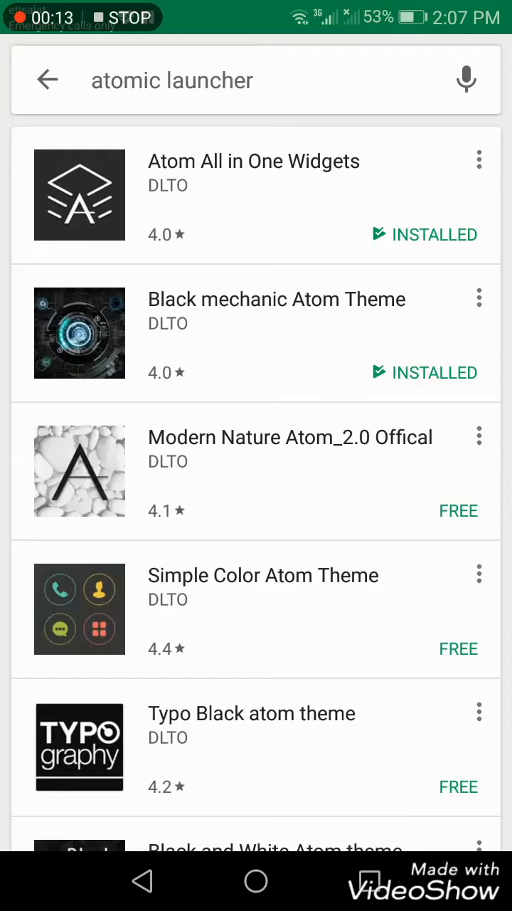
left_click(47, 80)
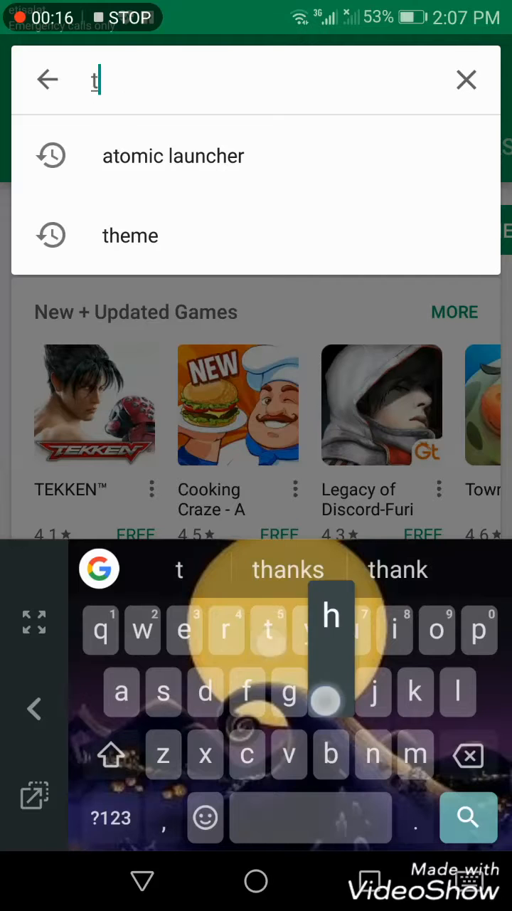
left_click(131, 236)
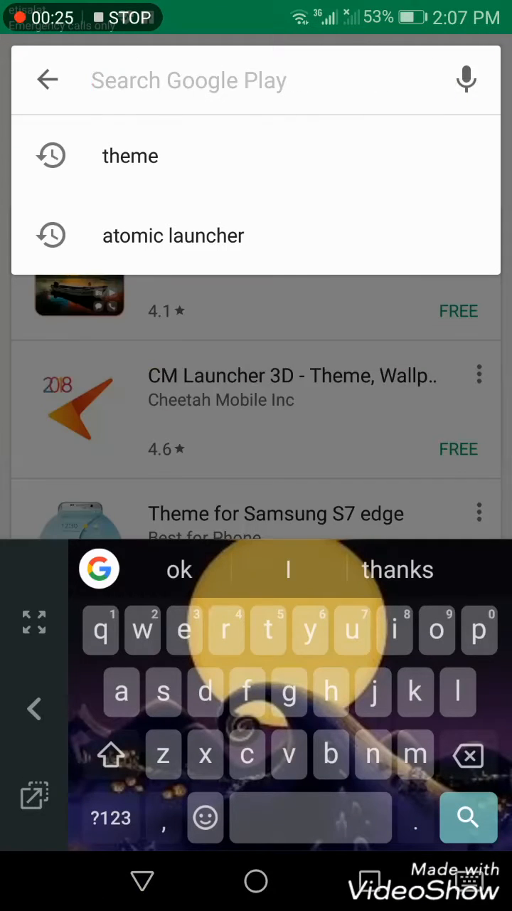
type("atom")
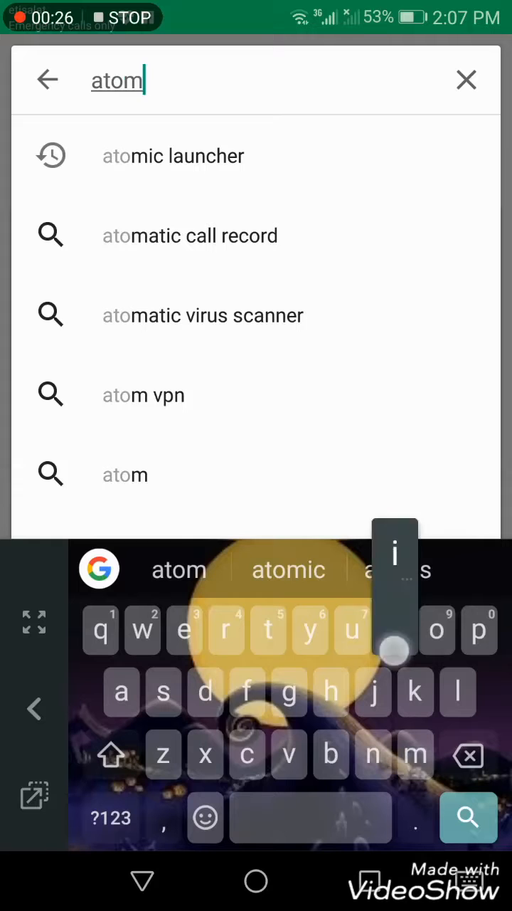
left_click(174, 156)
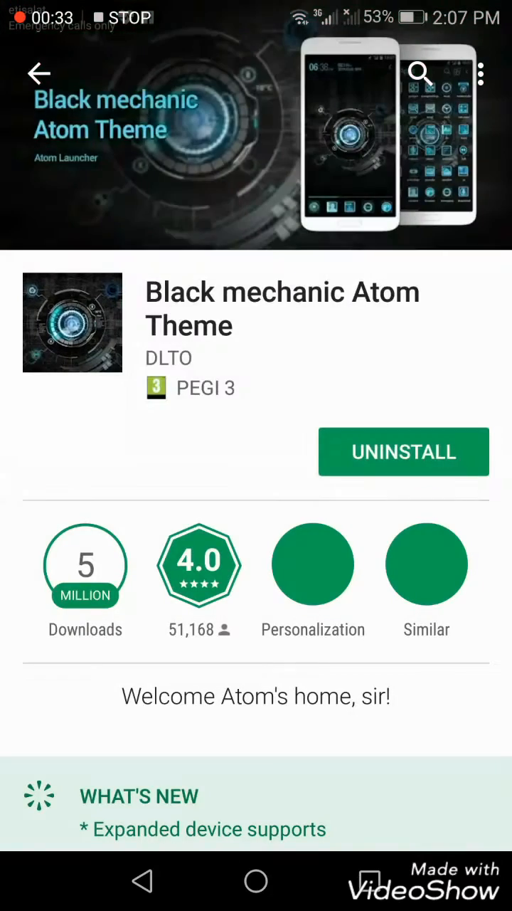
Step: Return home, then reach Settings > Apps > Configure apps from the app drawer
left_click(256, 881)
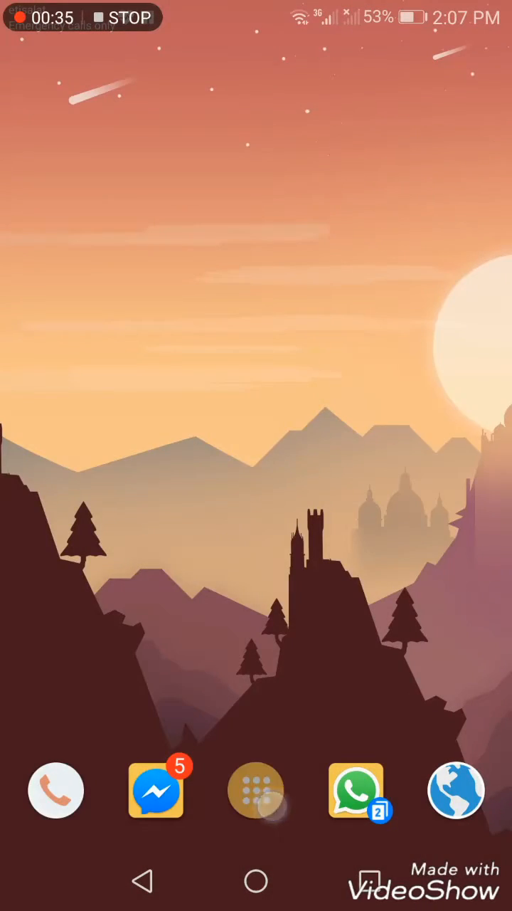
left_click(256, 791)
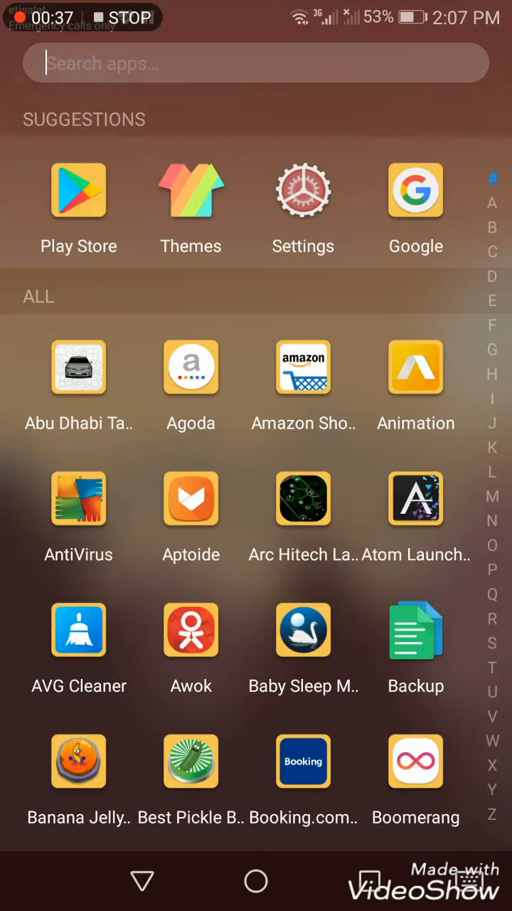
left_click(301, 191)
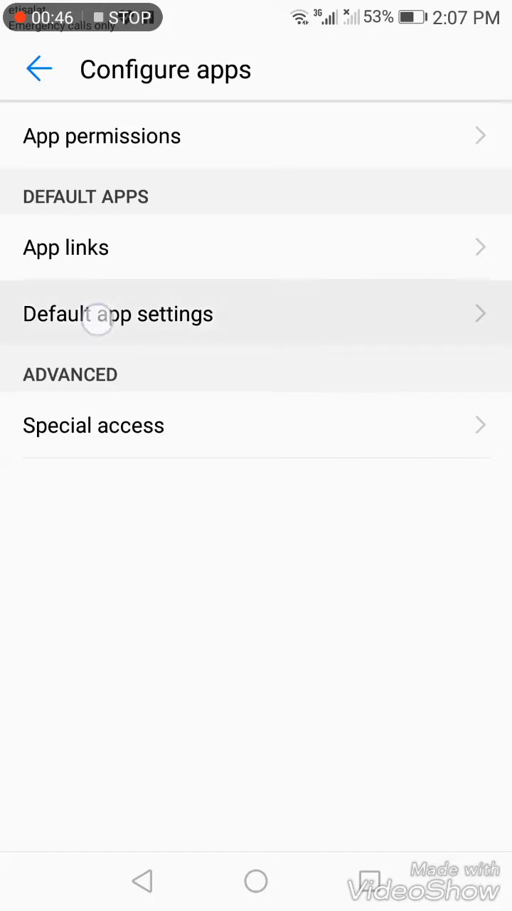
Step: Under Default app settings > Launcher, choose Arc Hitech Launcher and confirm
left_click(119, 313)
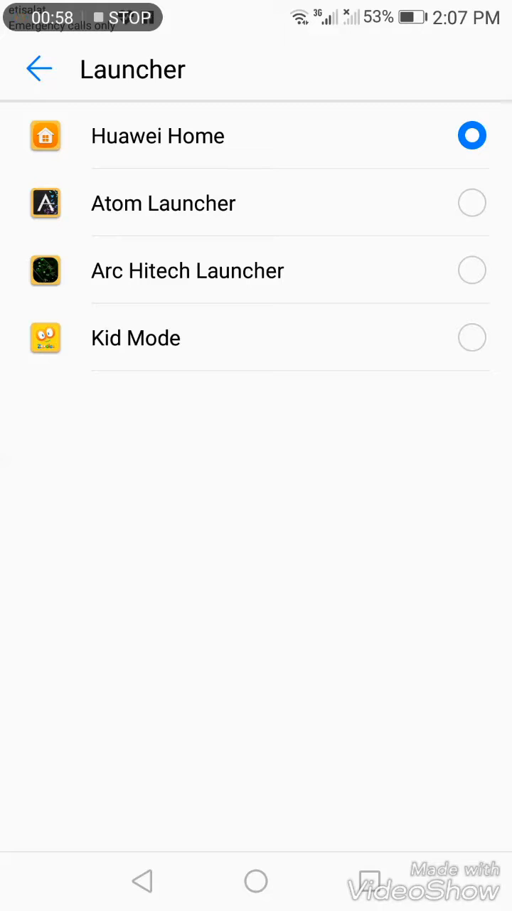
left_click(473, 270)
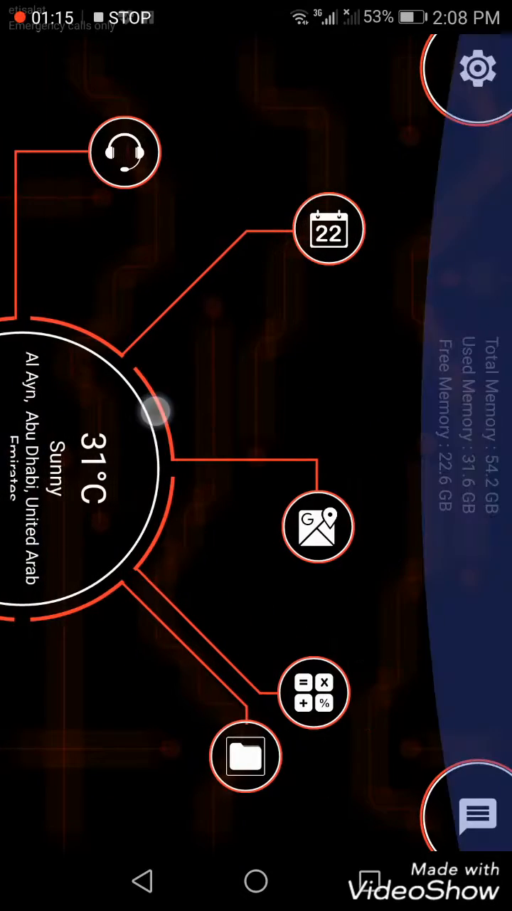
Step: From Arc Hitech's gear icon, re-enter Settings and reach Apps > Configure apps
left_click(478, 68)
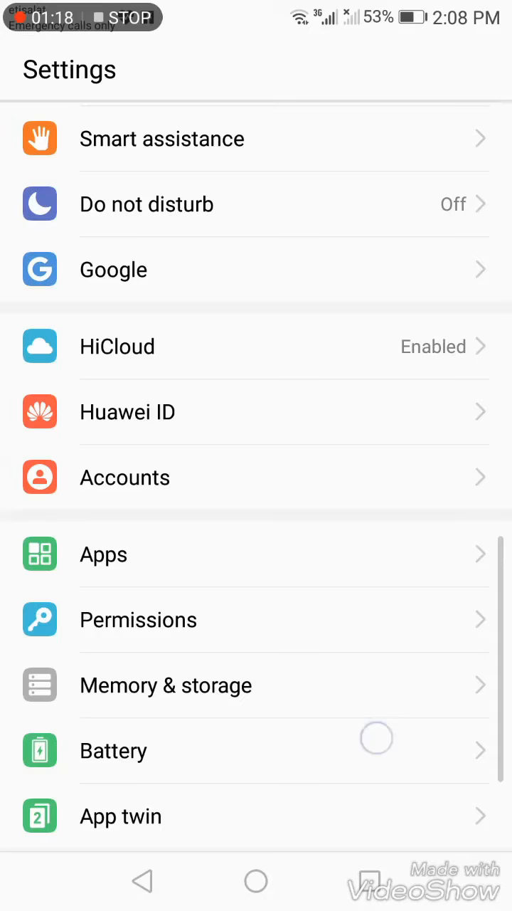
scroll("down", 3)
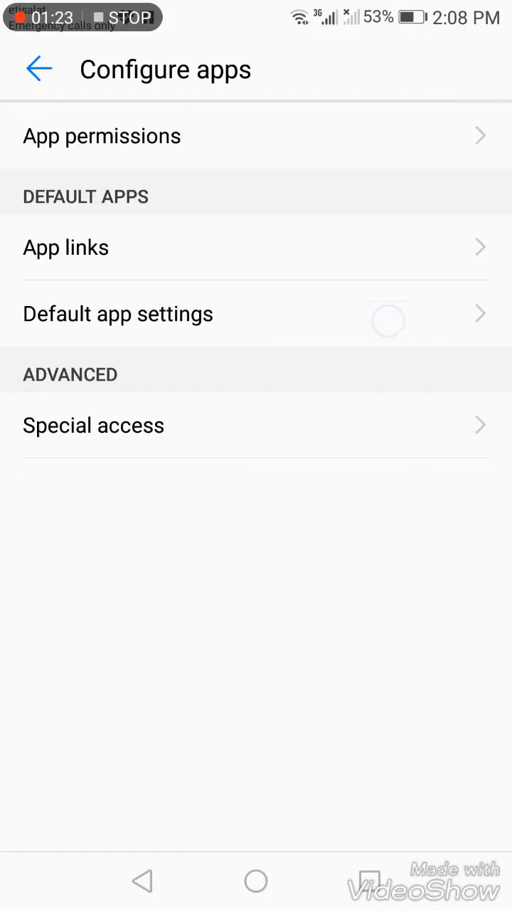
Step: Under Default app settings > Launcher, choose Atom Launcher and confirm CHANGE
left_click(116, 313)
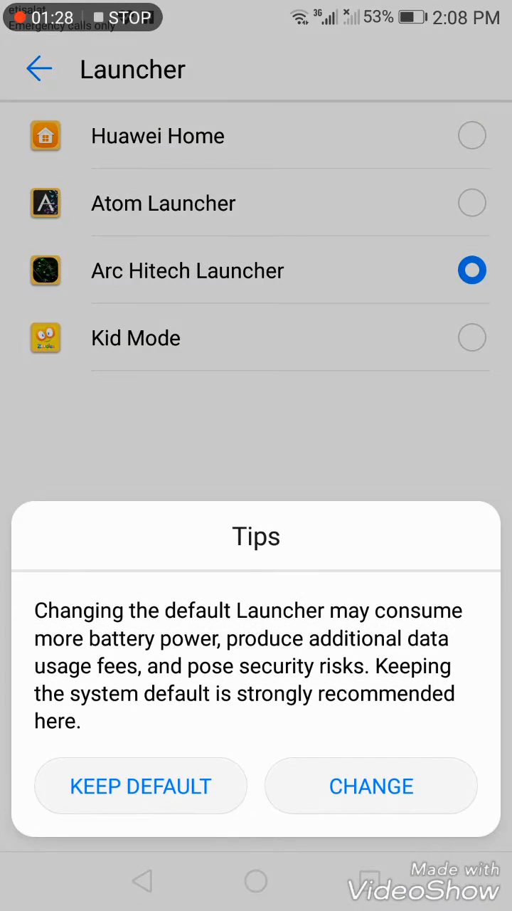
left_click(370, 786)
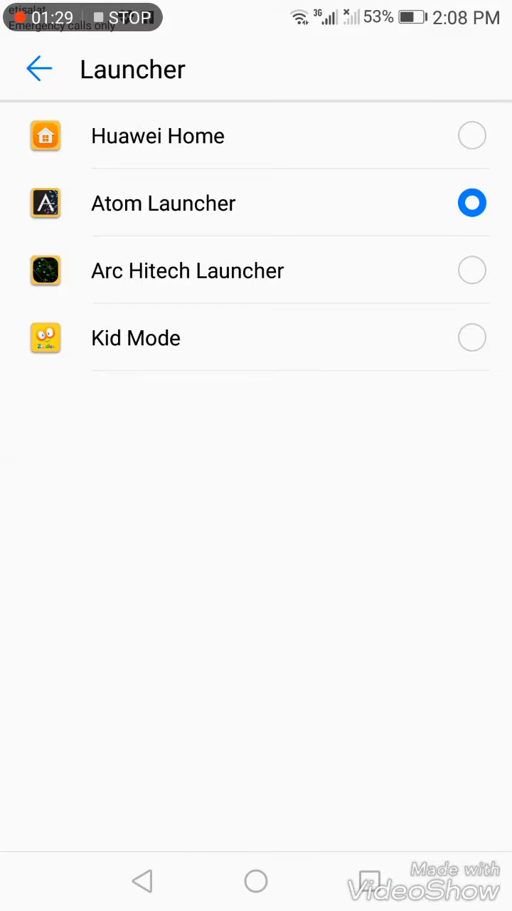